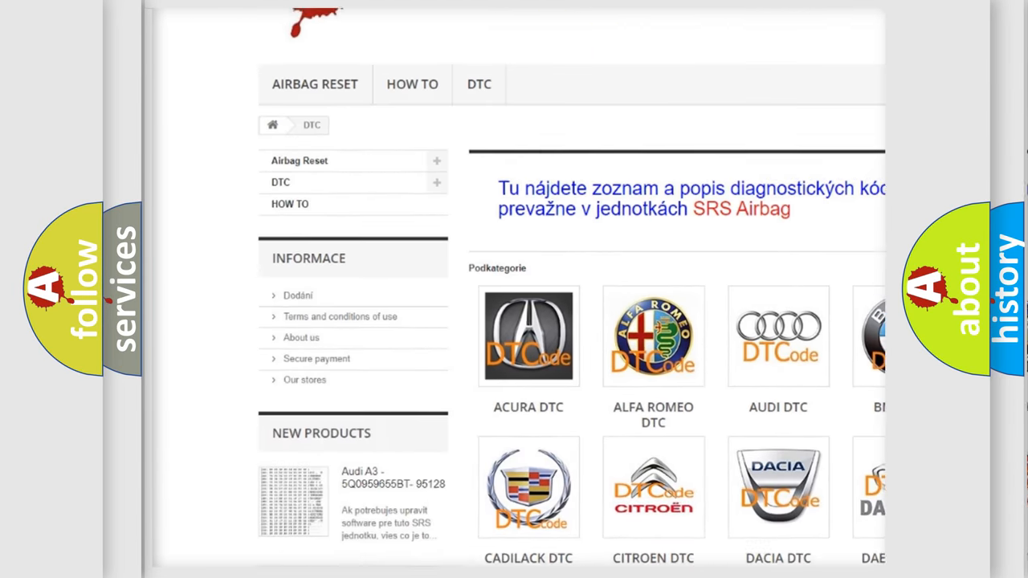
scroll(down, 3)
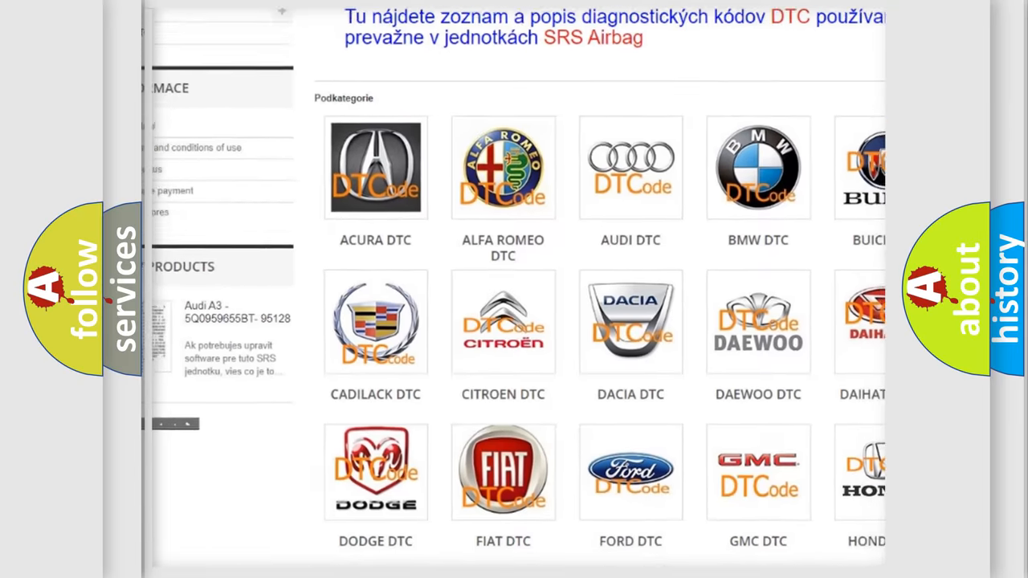
scroll(down, 3)
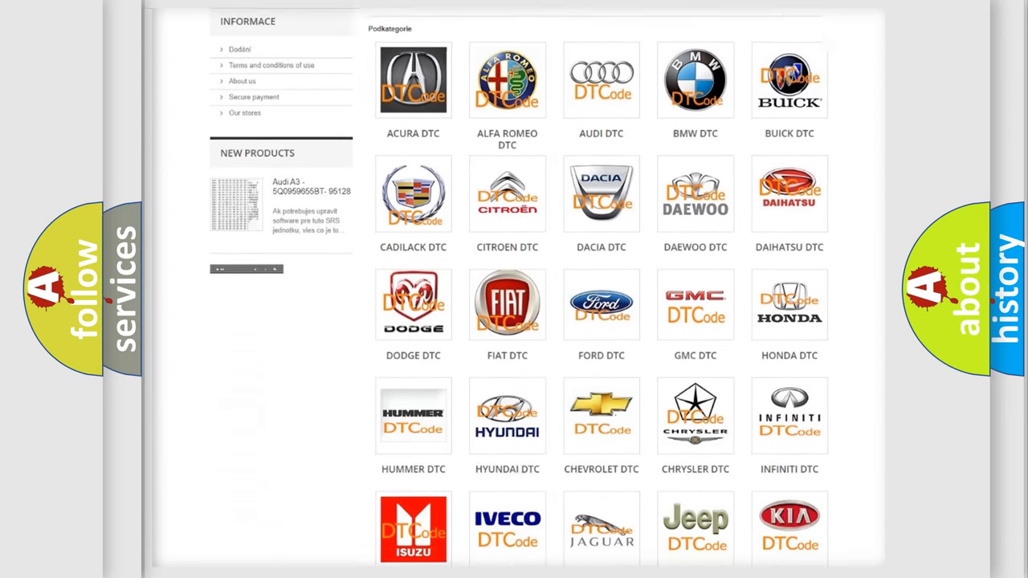
scroll(down, 3)
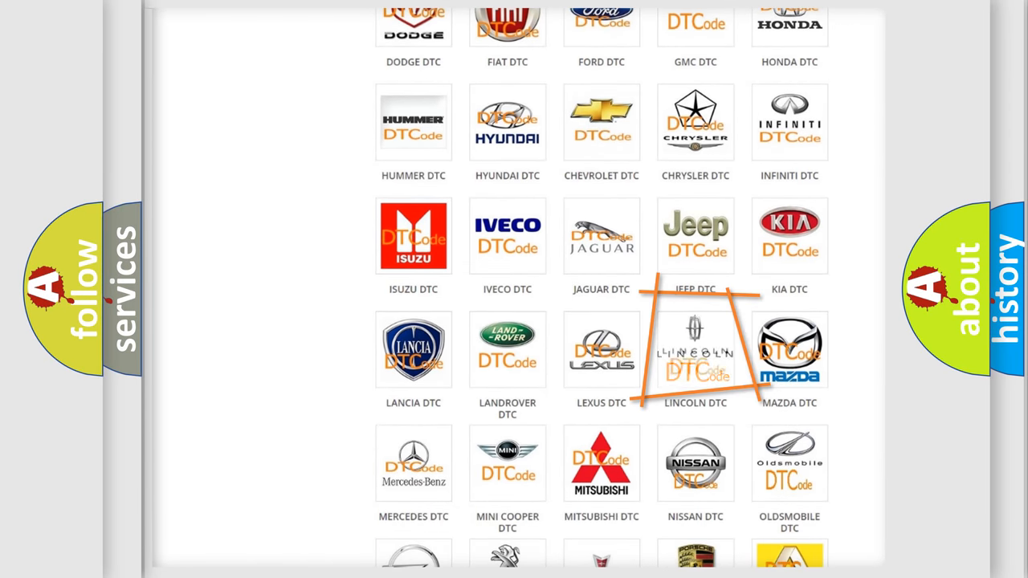